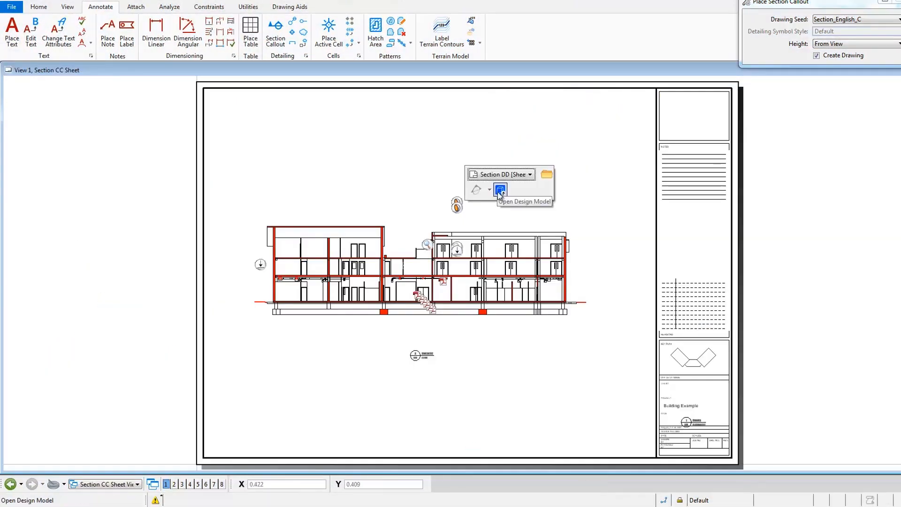
Jump from the Section CC callout into the 3D design model with sheet annotations displayed.
{"action": "left_click", "coordinate": [500, 190]}
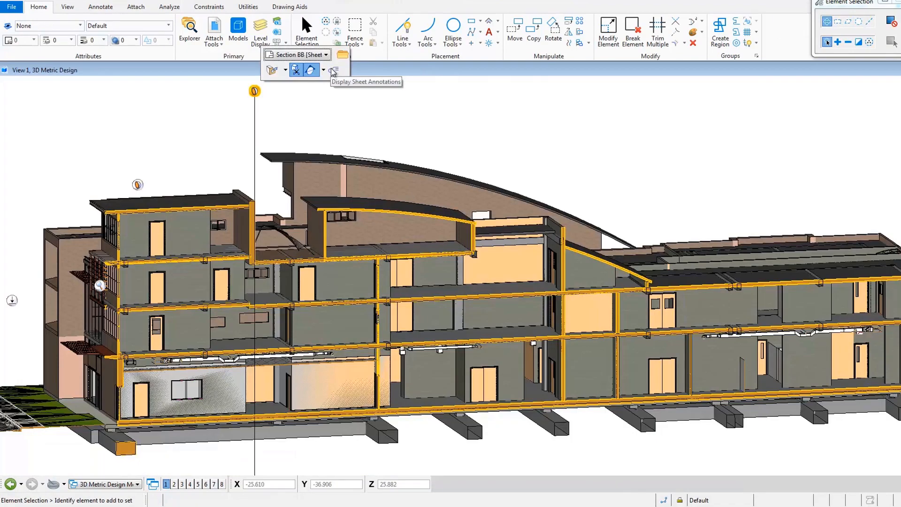
{"action": "left_click", "coordinate": [334, 73]}
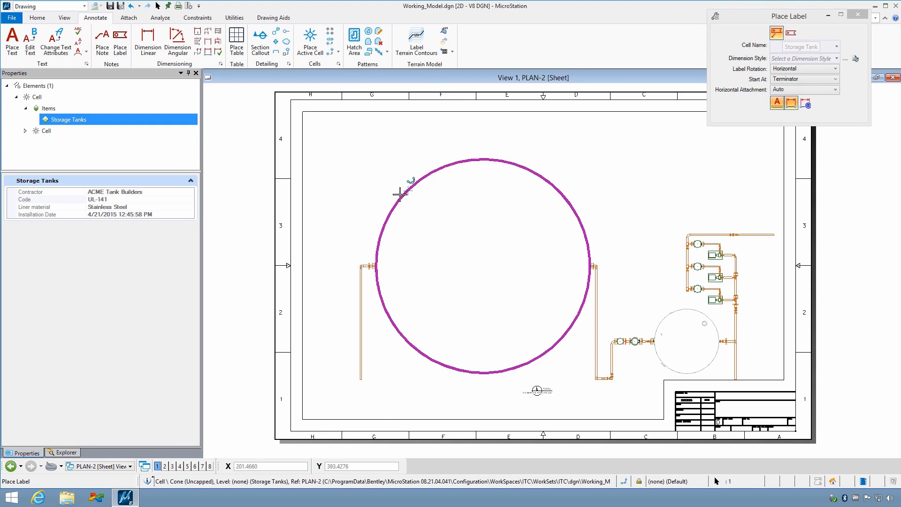
Place the property label on the storage tank, then choose Filter Separator as the next cell to label.
{"action": "left_click", "coordinate": [403, 194]}
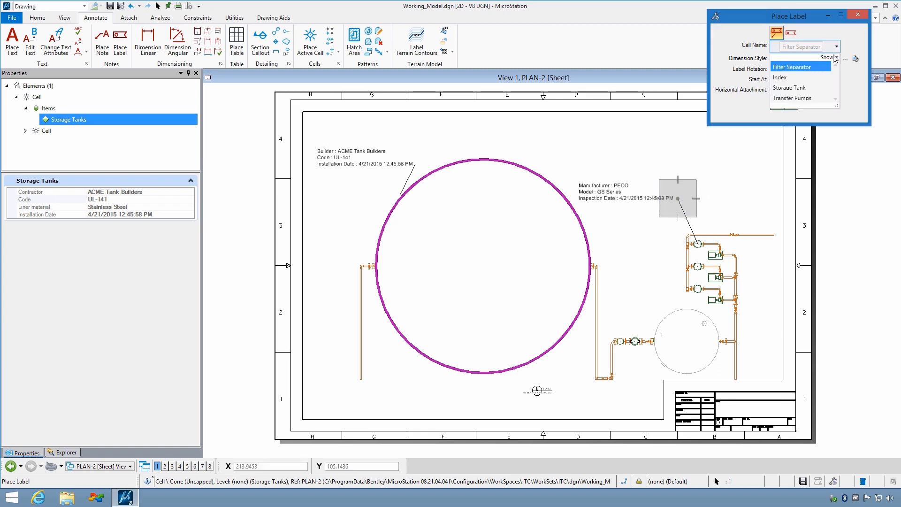
{"action": "left_click", "coordinate": [792, 98]}
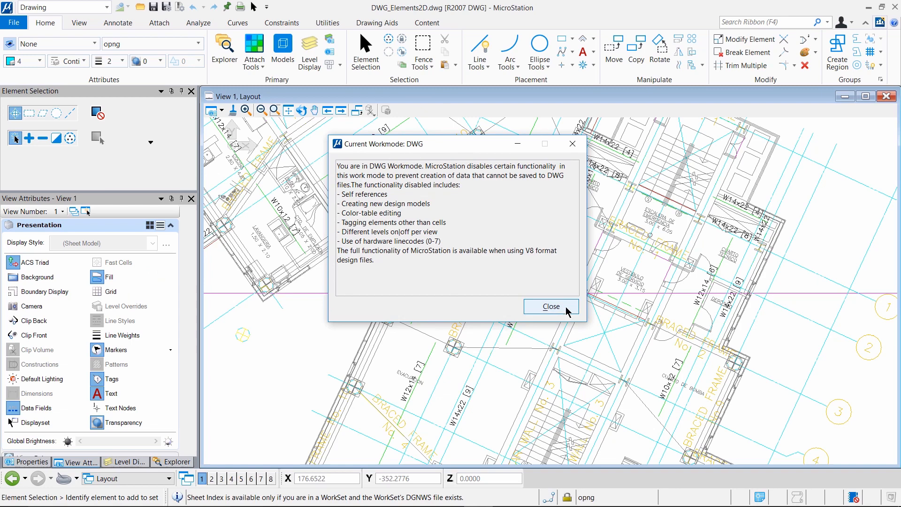
Dismiss the Current Workmode: DWG notice after opening DWG_Elements2D.dwg.
{"action": "left_click", "coordinate": [550, 307]}
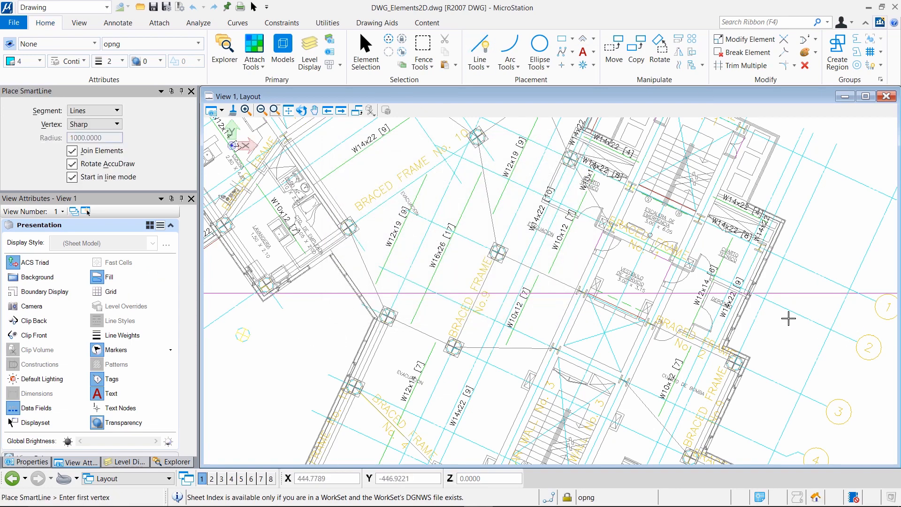
{"action": "mouse_move", "coordinate": [621, 392]}
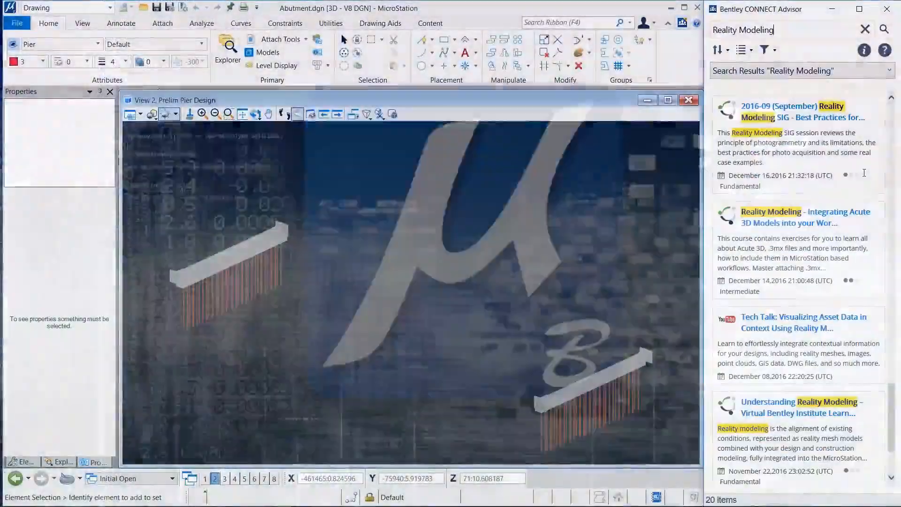
Open the 'Integrating Acute 3D Models into your Workflow' course from the Reality Modeling results.
{"action": "left_click", "coordinate": [805, 217]}
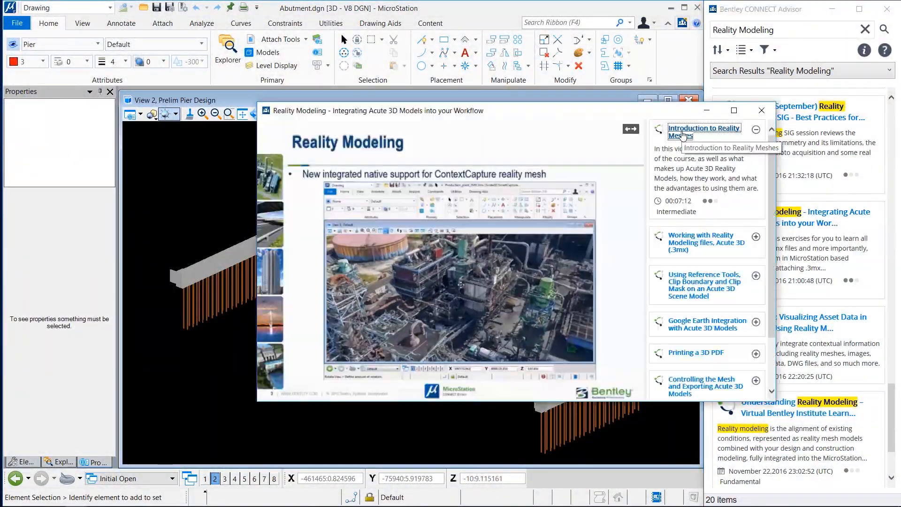